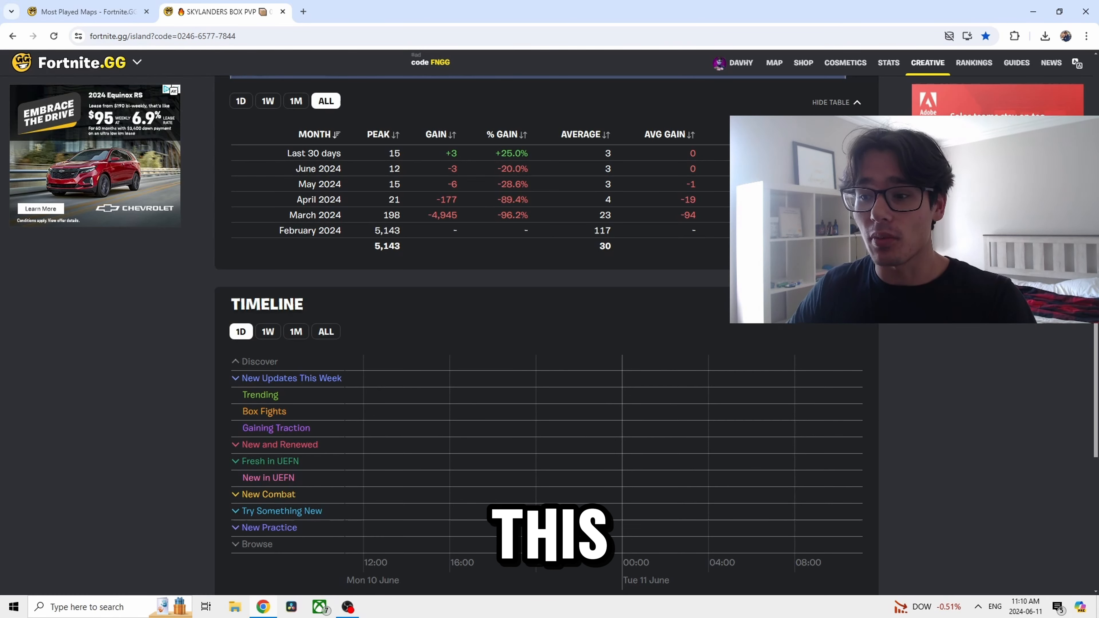
Scroll the Skylanders Box PVP island's monthly player stats table
scroll("up", 3)
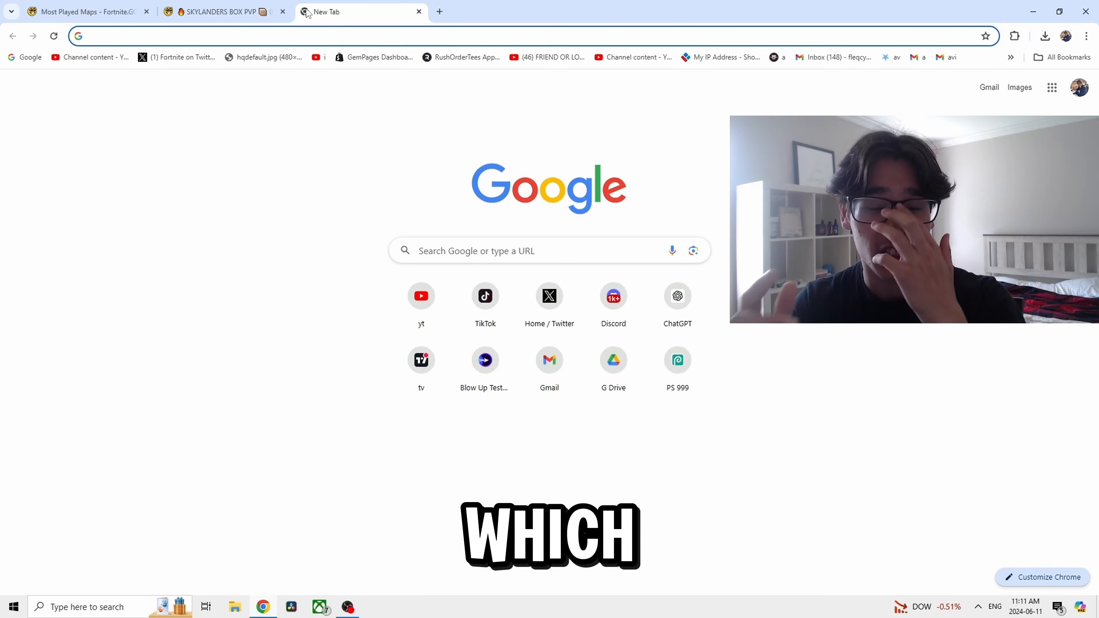
left_click(224, 11)
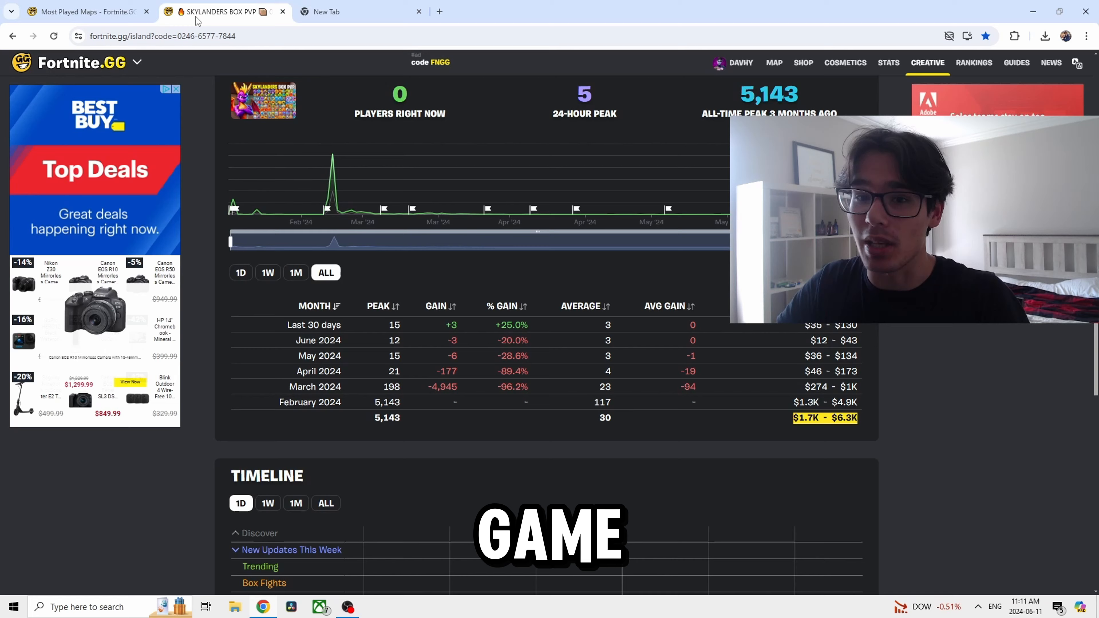
scroll("up", 3)
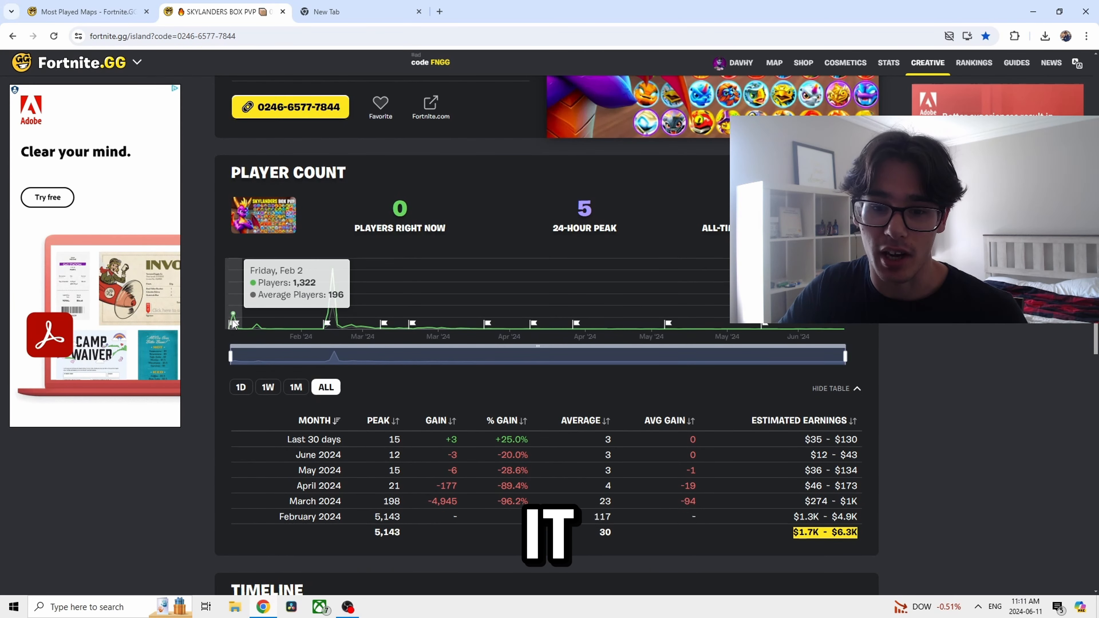
mouse_move(261, 322)
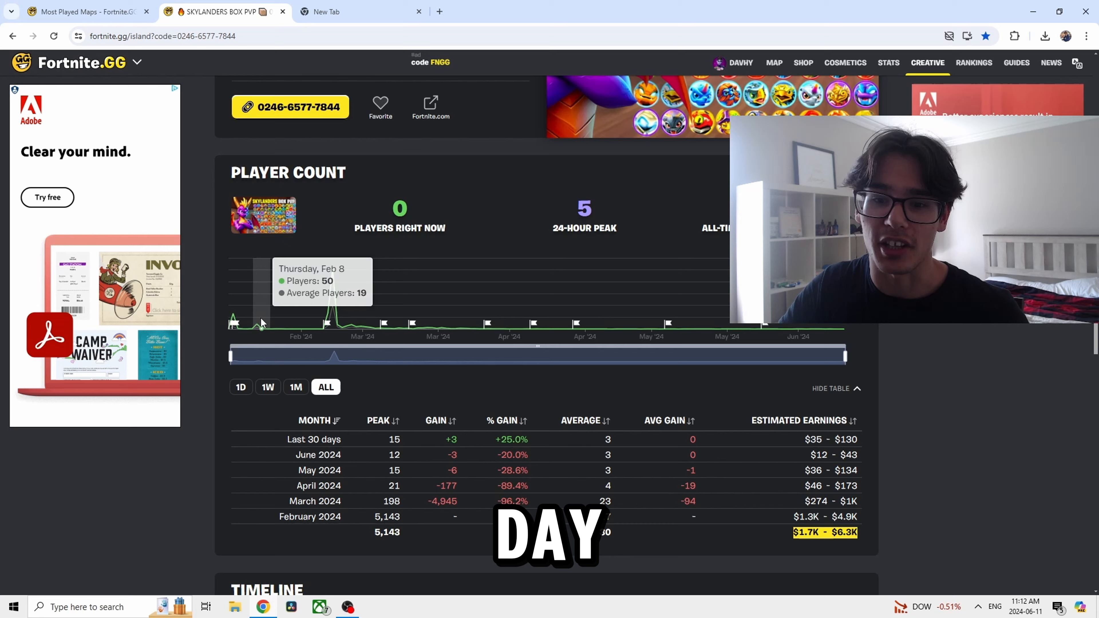
mouse_move(299, 319)
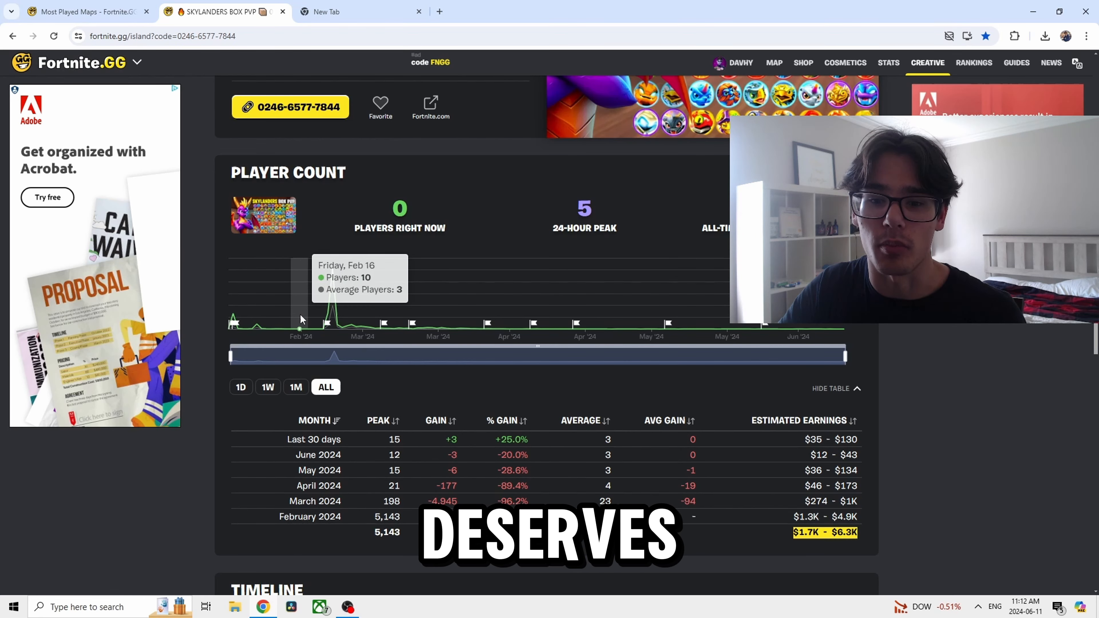
mouse_move(332, 277)
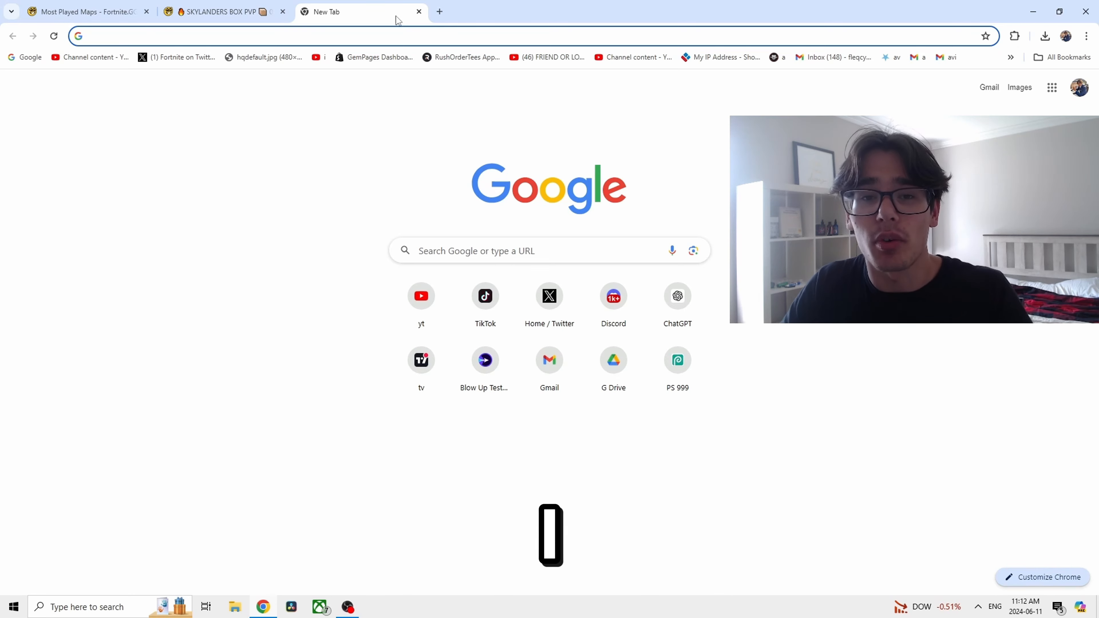
Bring up another blank tab and start a Google search for 'noton'
left_click(439, 11)
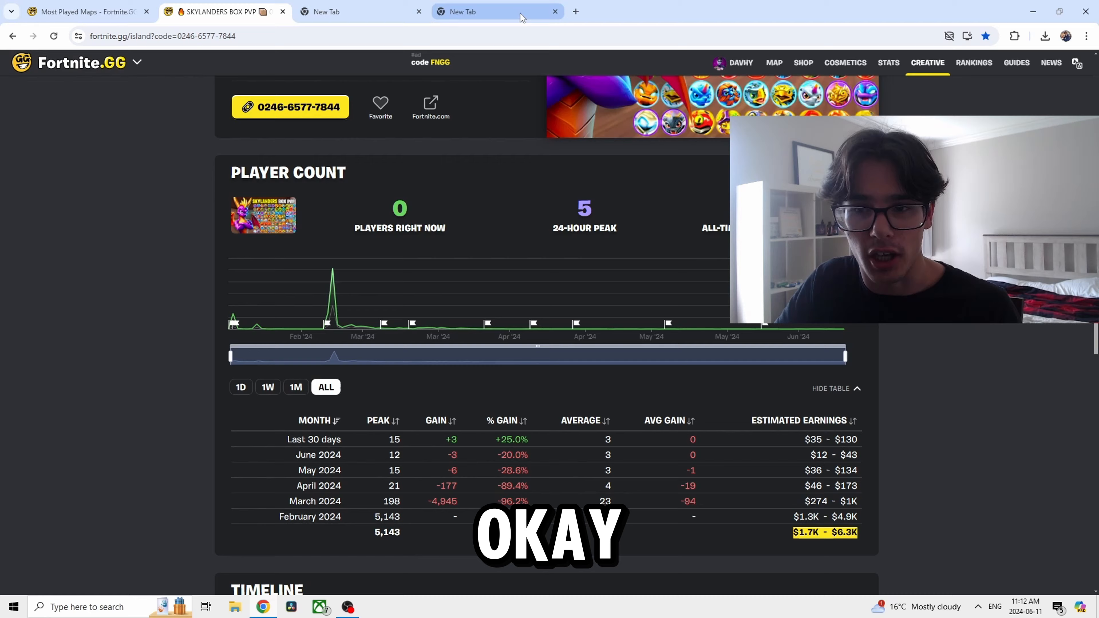
left_click(483, 12)
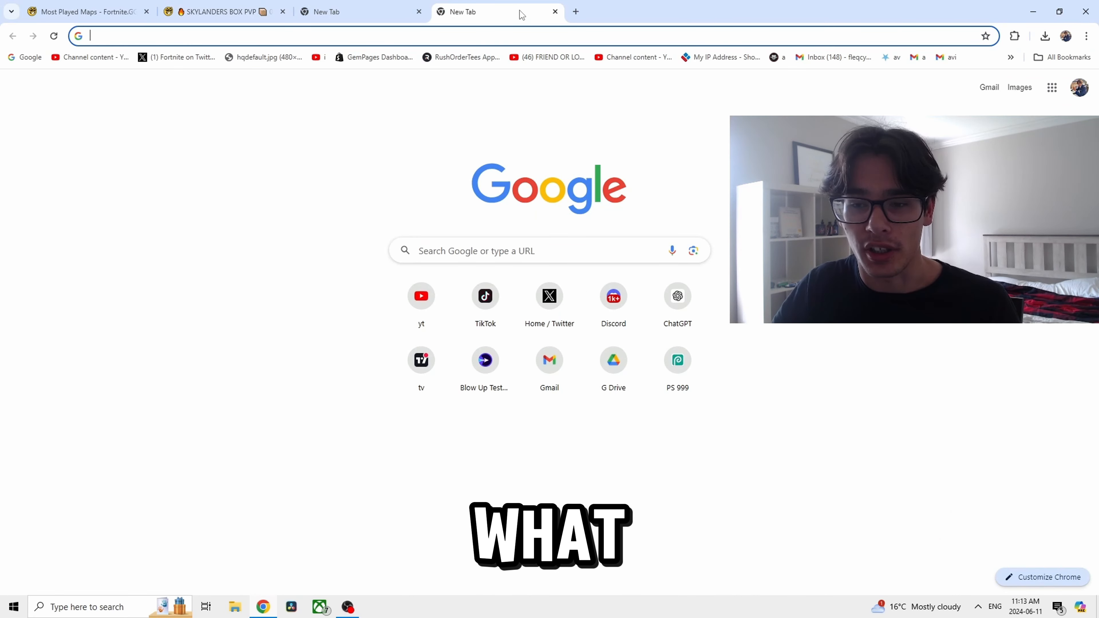
left_click(524, 250)
type("noton")
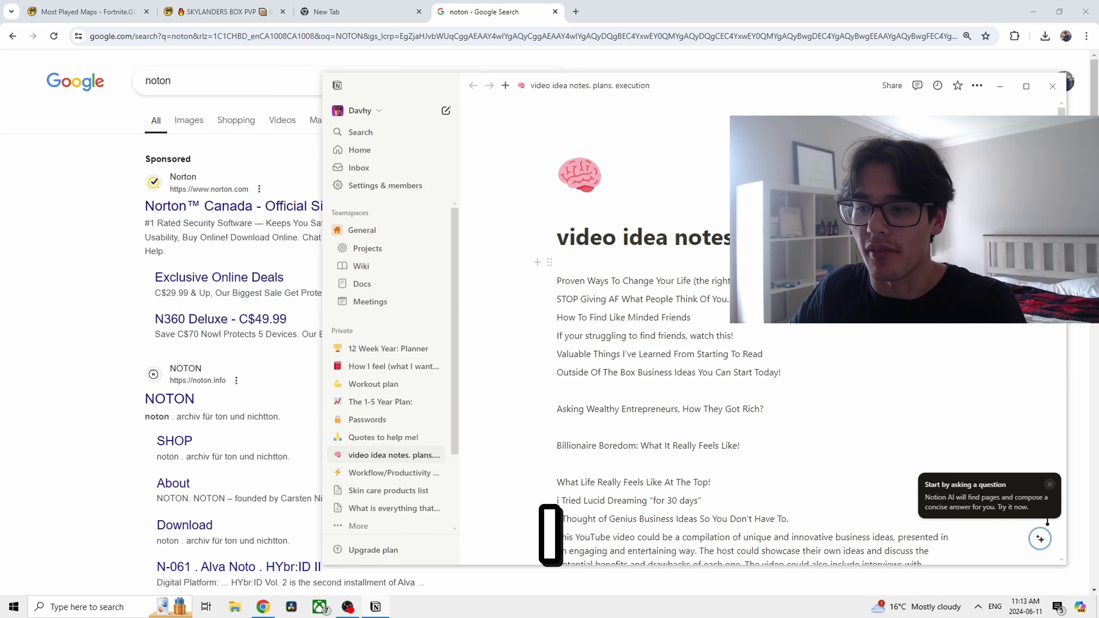
scroll("down", 3)
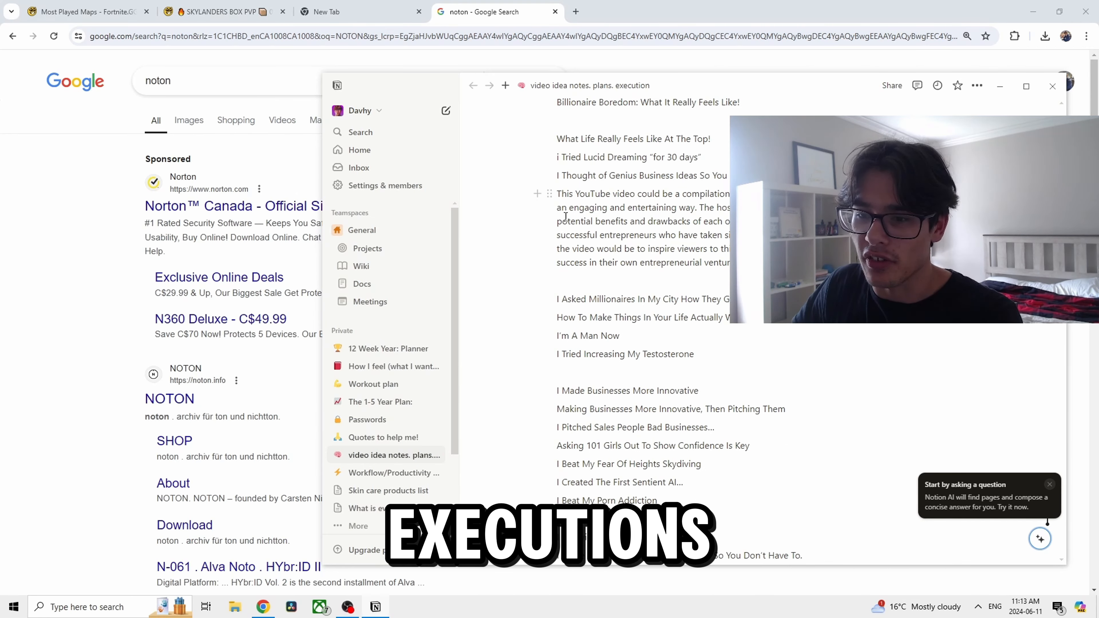
scroll("down", 3)
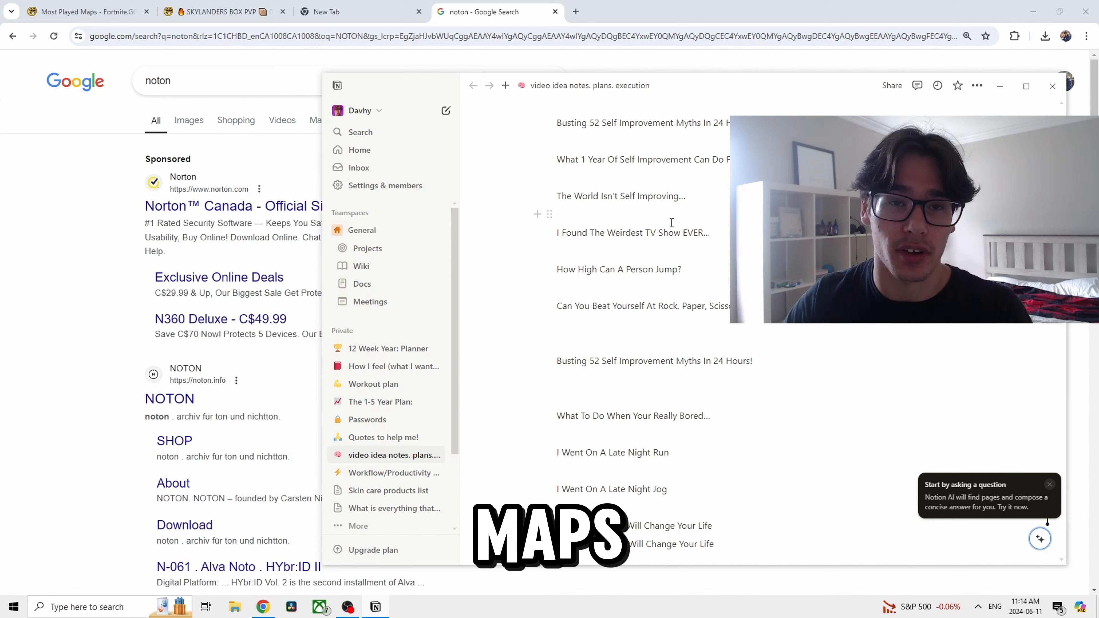
left_click(84, 11)
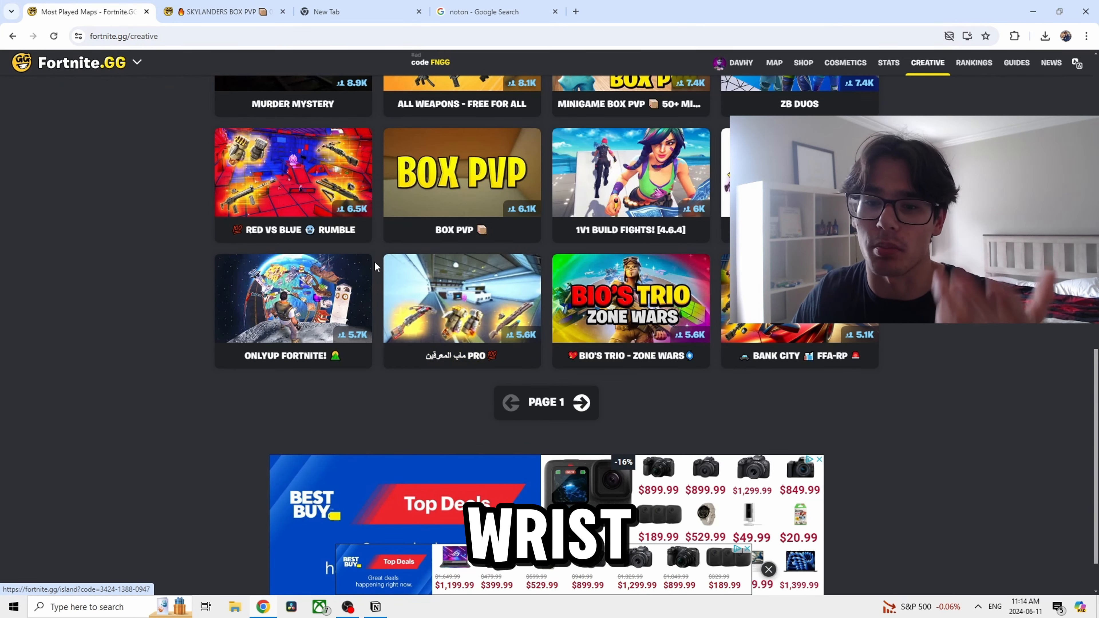
Check the RED VS BLUE RUMBLE map's stats page, then return to the Most Played Maps listing
left_click(292, 172)
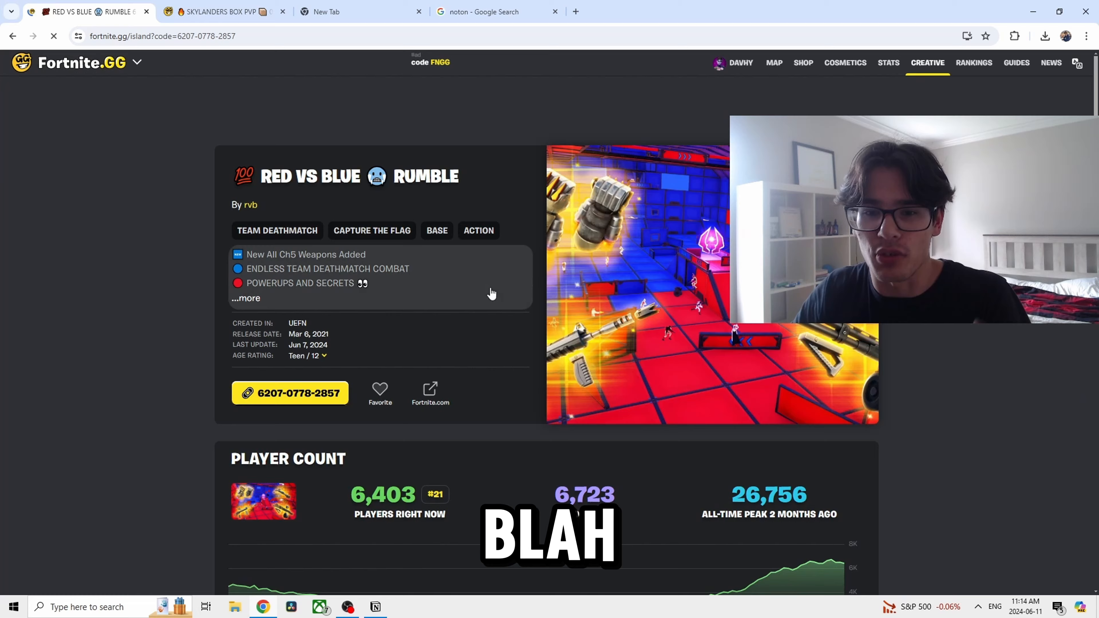
scroll("down", 3)
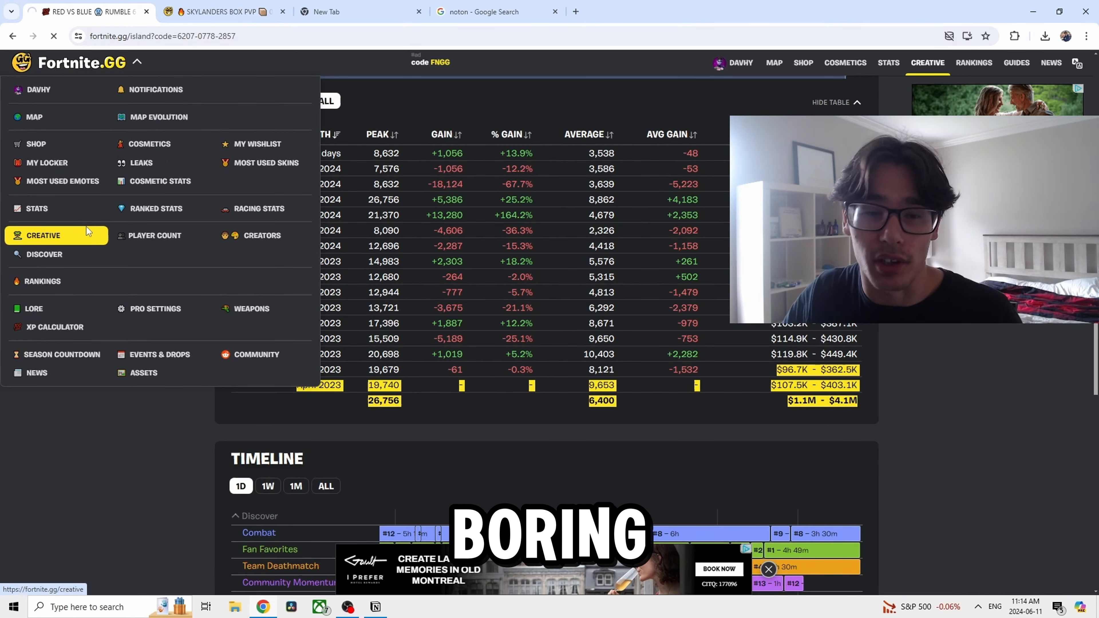
left_click(44, 234)
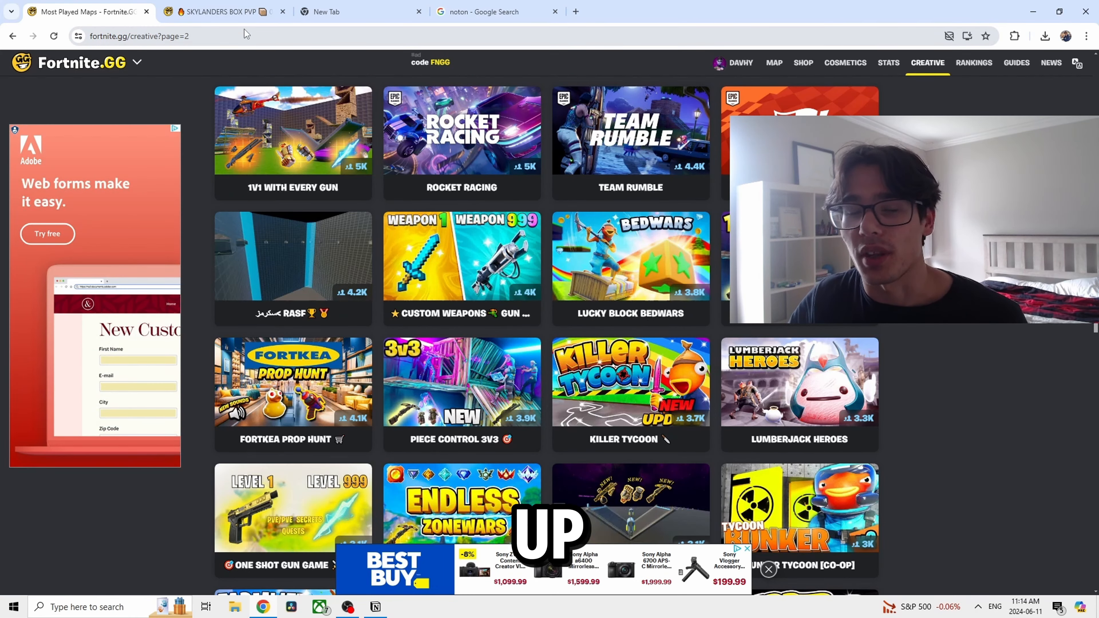
left_click(498, 12)
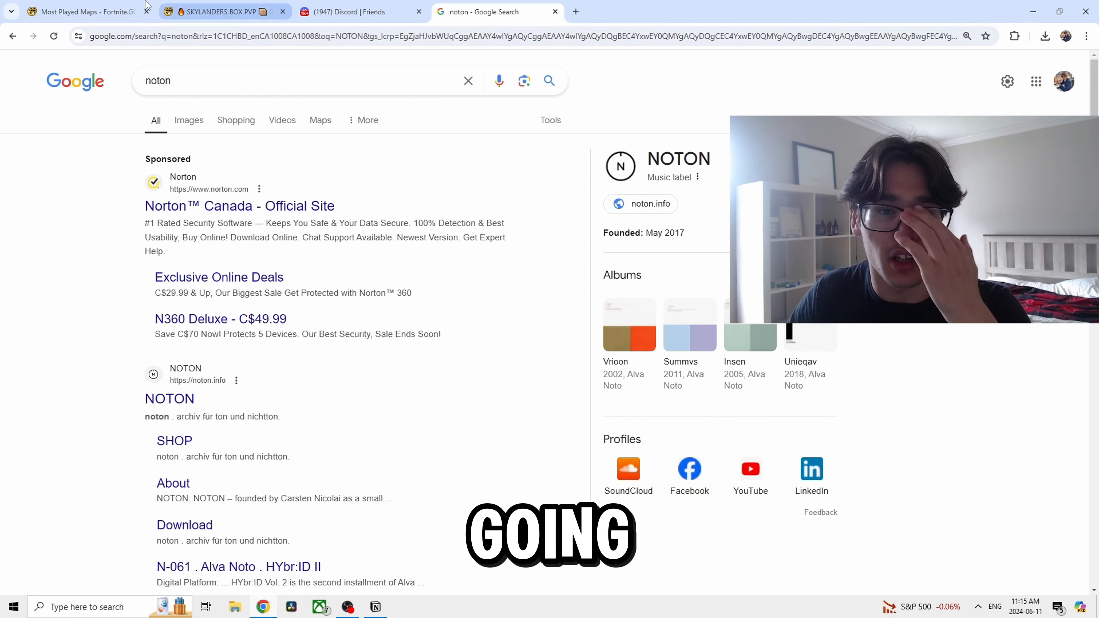
left_click(77, 12)
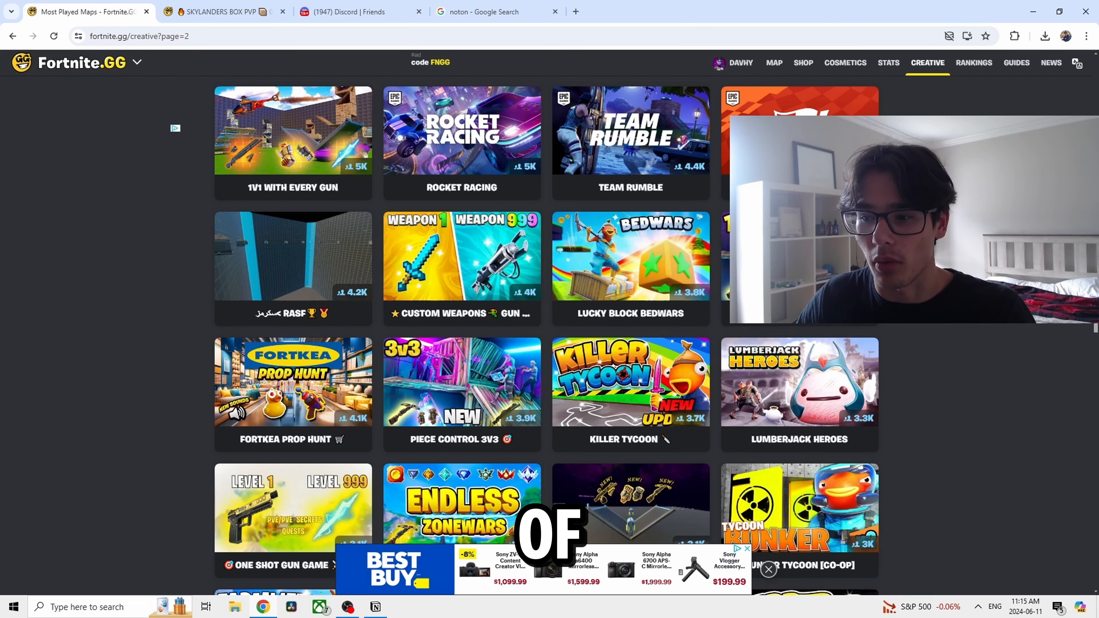
Check 1V1 MAP INFINITE's stats, go back, and switch to the Skylanders Box PVP stats
scroll("down", 3)
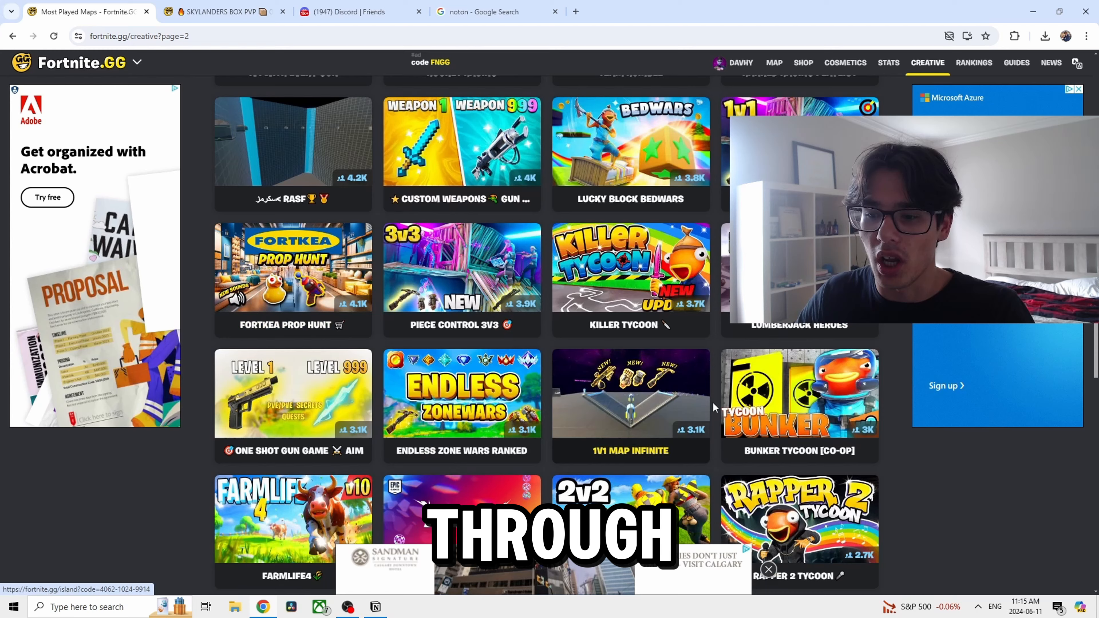
scroll("down", 3)
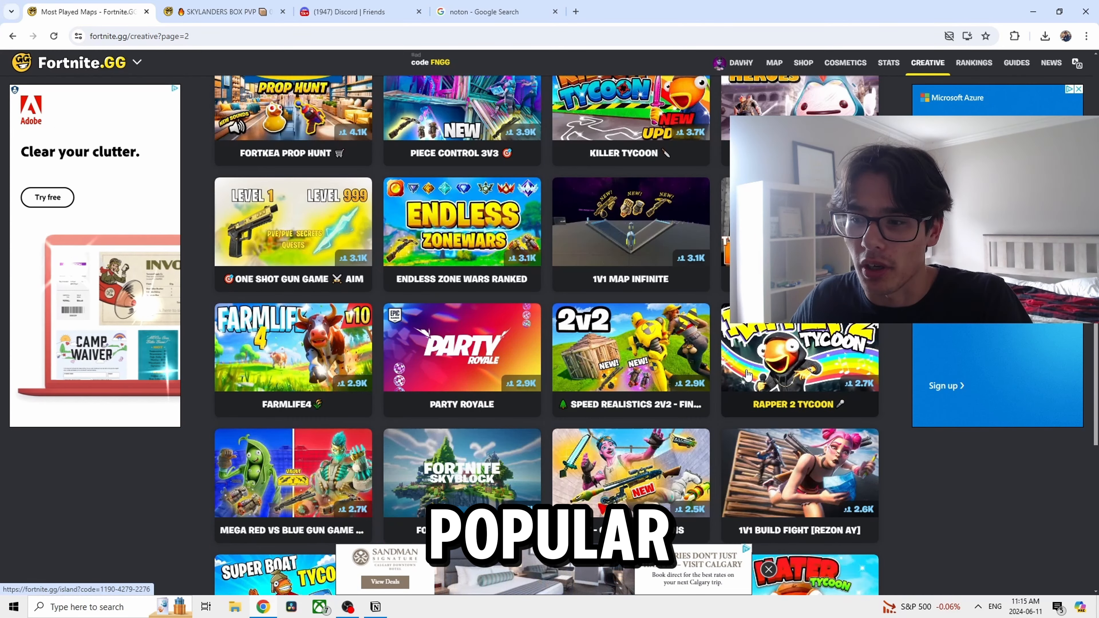
left_click(629, 221)
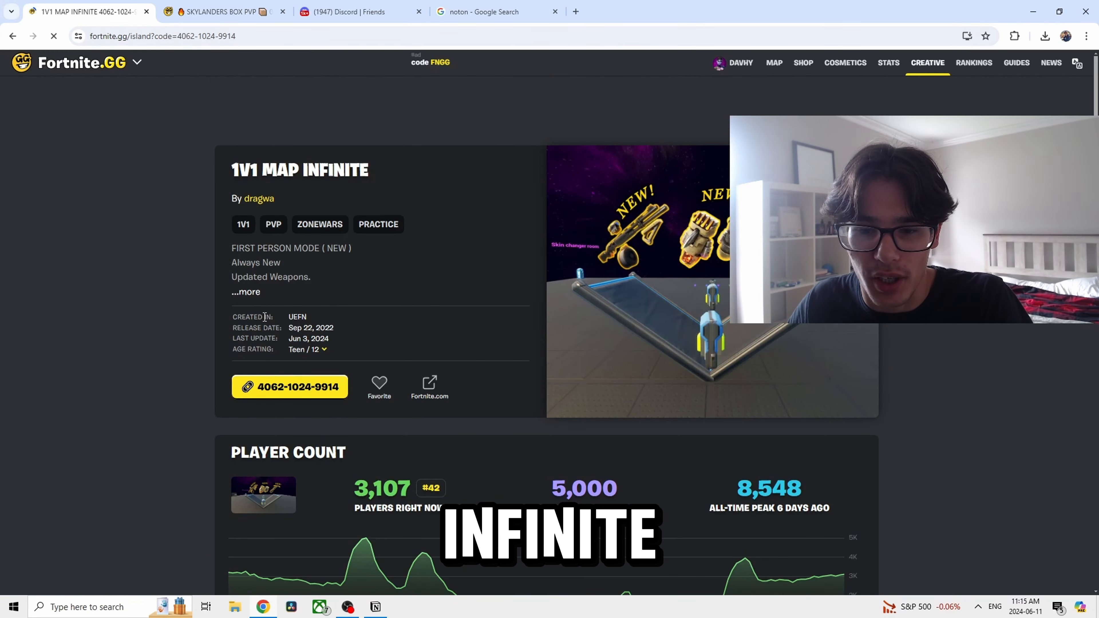
left_click(12, 36)
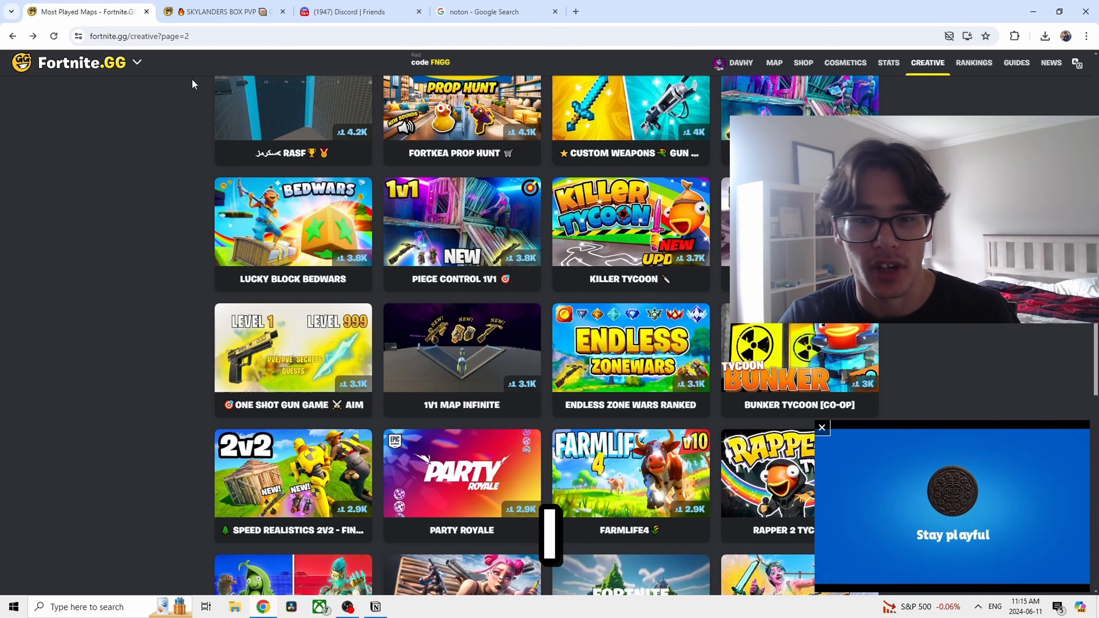
left_click(821, 427)
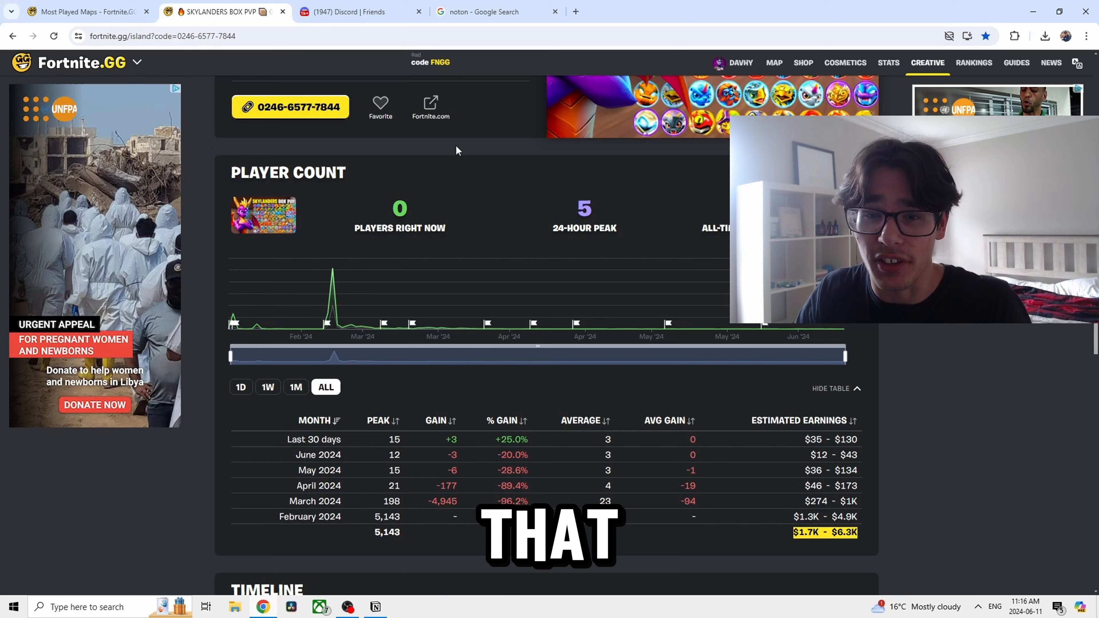
Switch back to the Google results tab for 'noton'
left_click(491, 12)
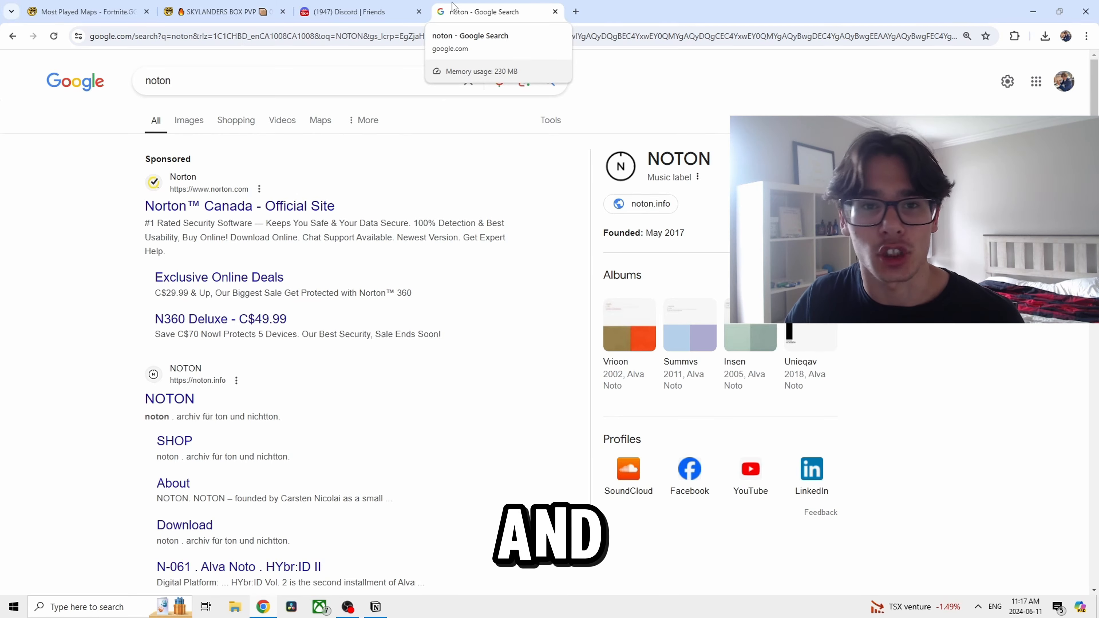
Switch to the Discord community server and open its #general-chat channel
left_click(357, 12)
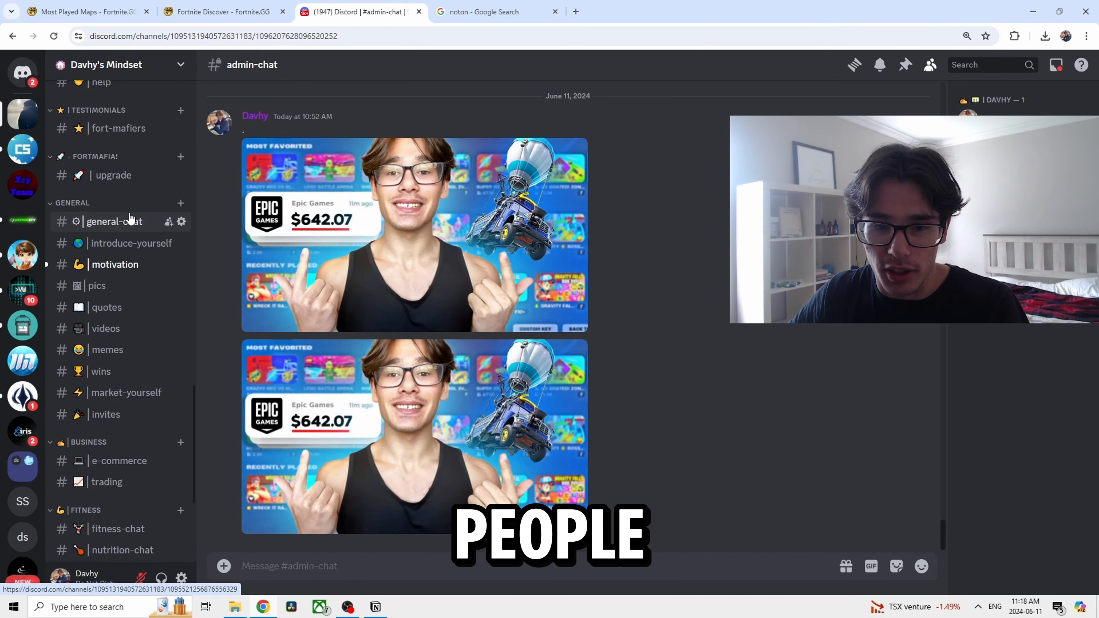
left_click(210, 12)
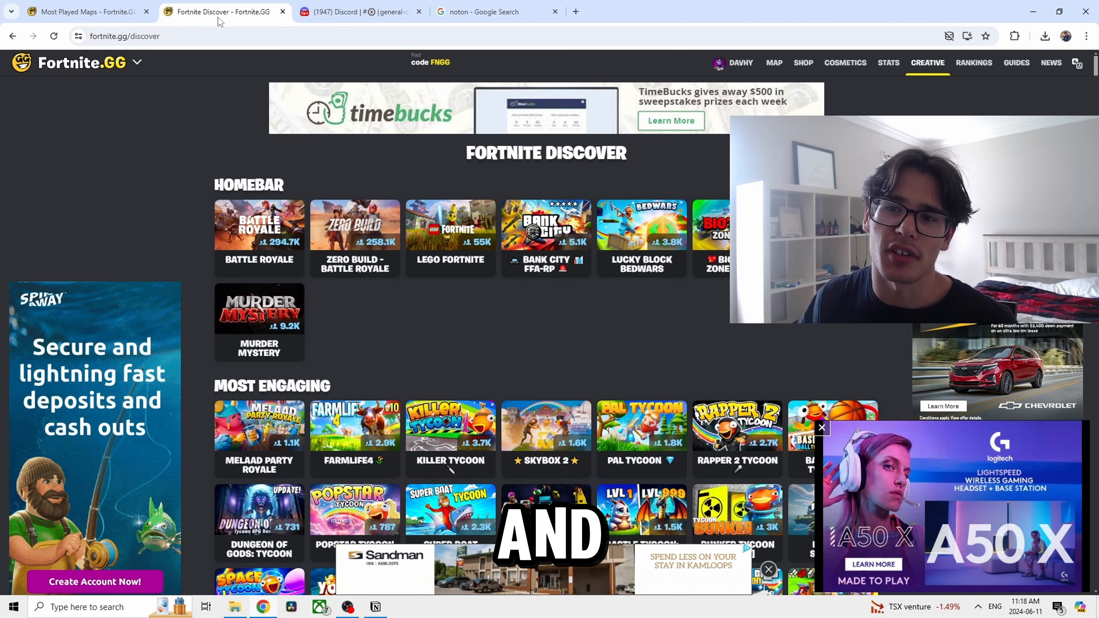
Reload Fortnite.GG's Discover page from the navigation menu, then return to the Google tab
left_click(821, 428)
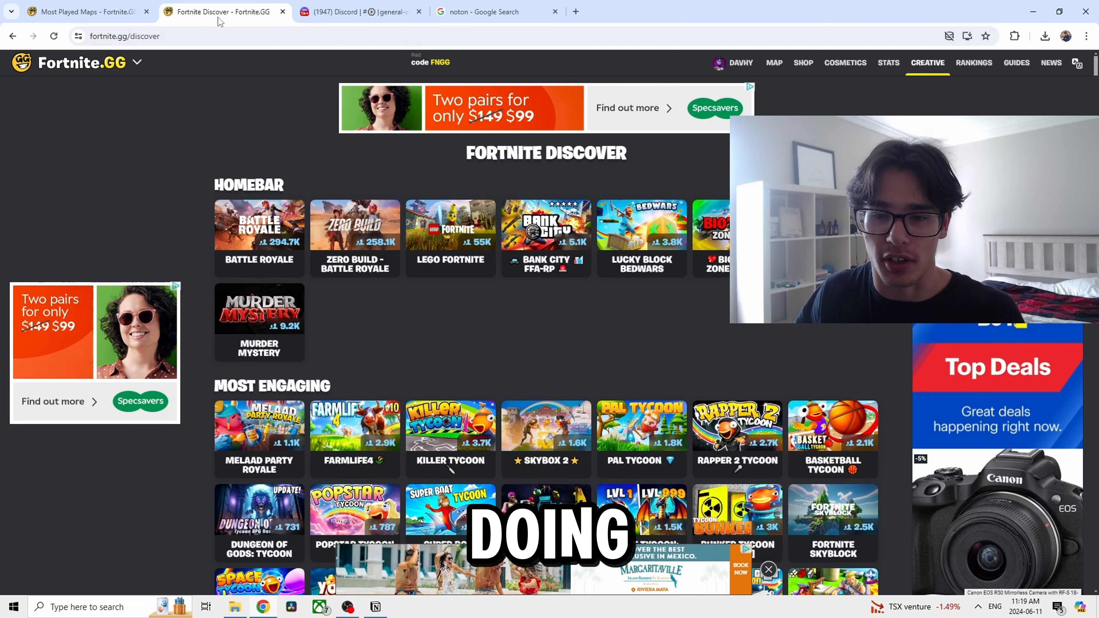
left_click(137, 62)
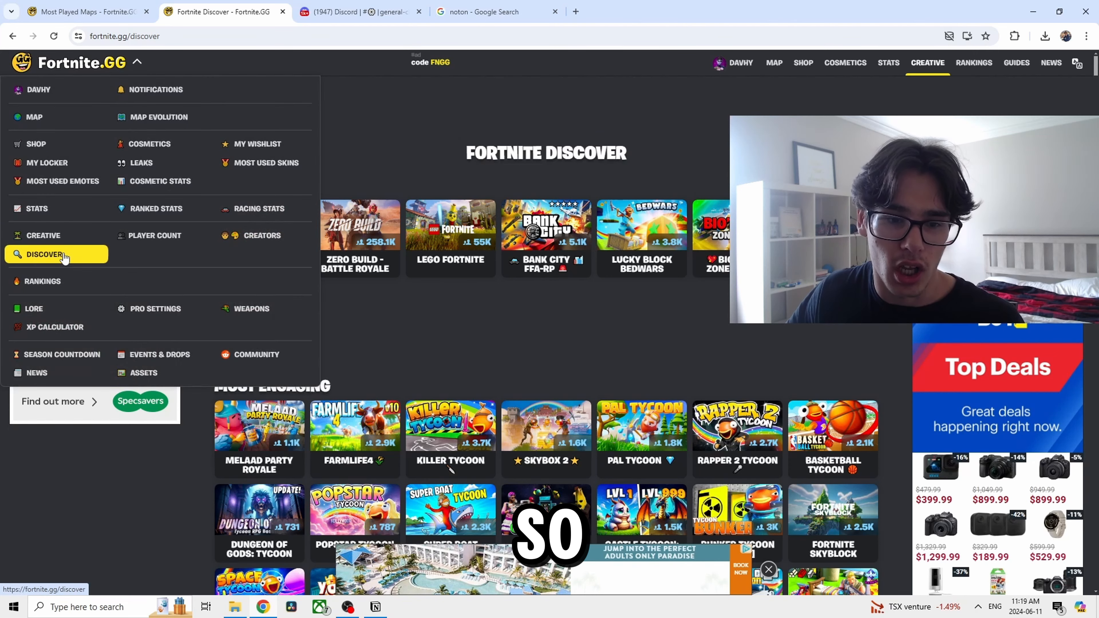
left_click(44, 254)
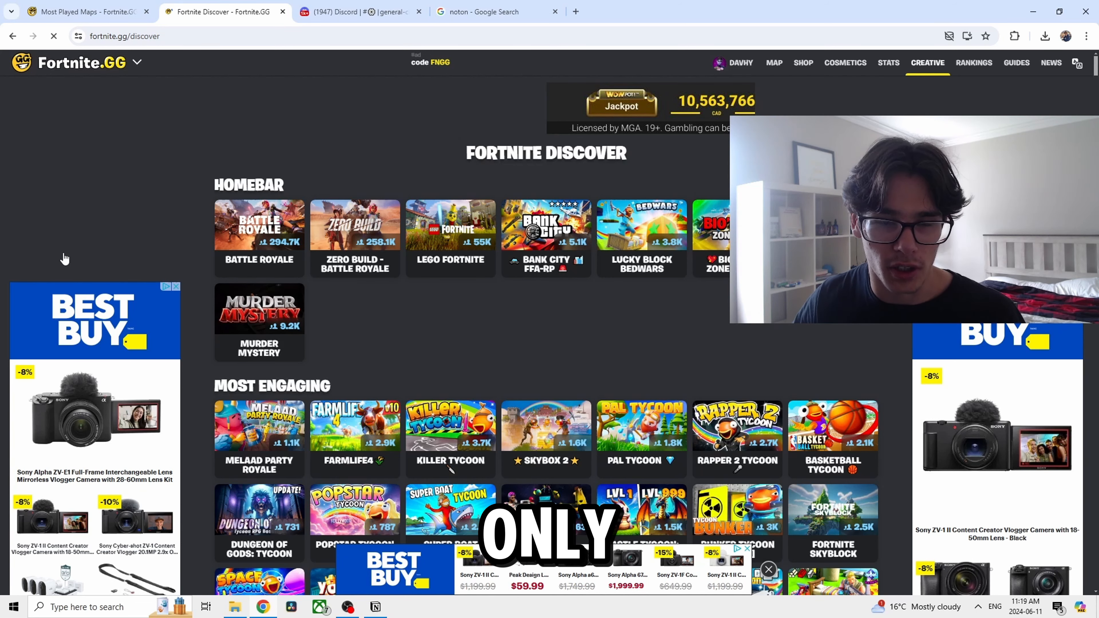
left_click(490, 11)
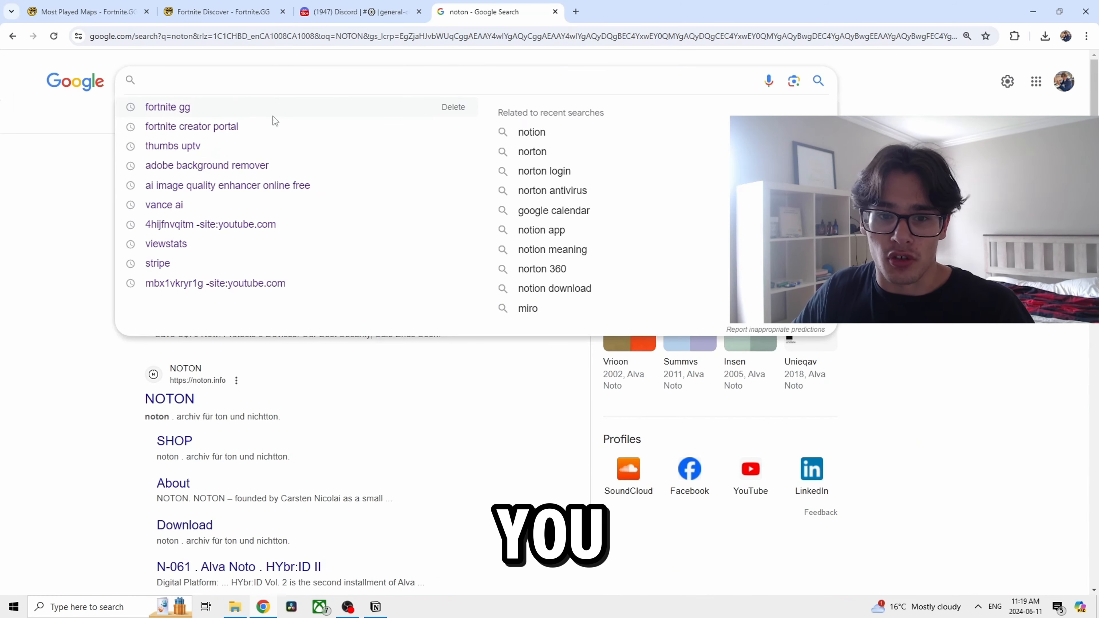
Search for Stripe from Google and open the Stripe account's dashboard home
left_click(157, 262)
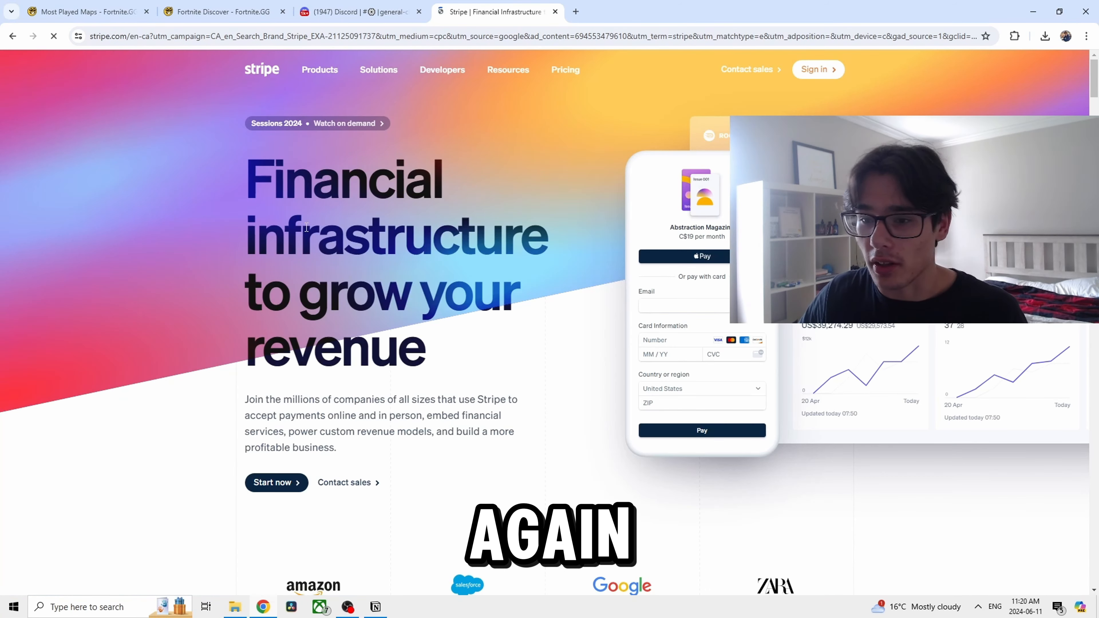
left_click(814, 69)
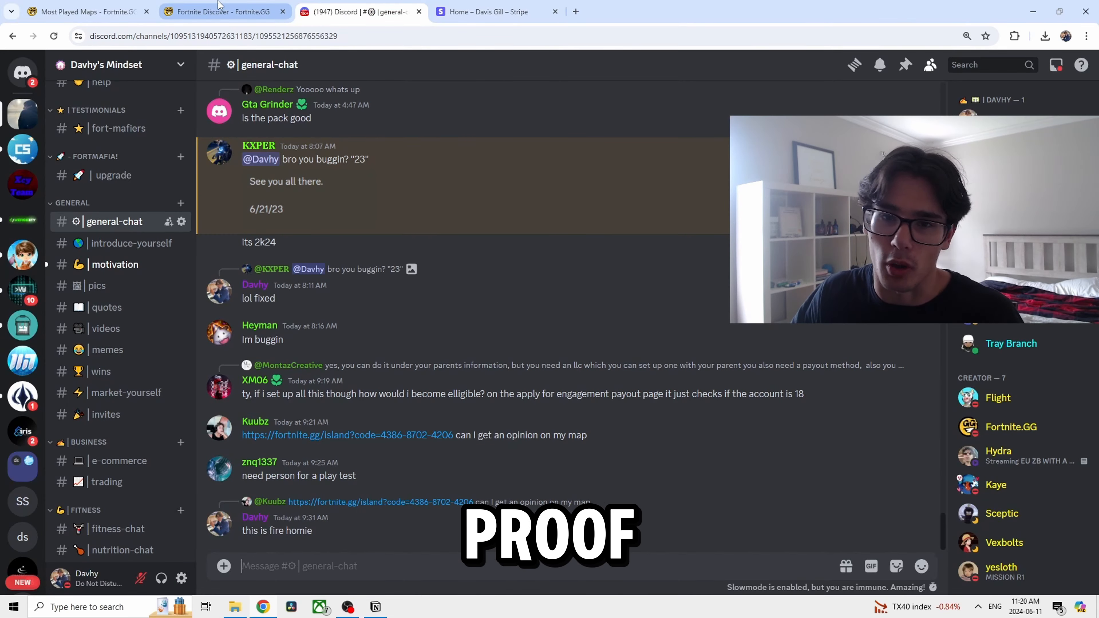
Switch to the Discord tab to read the community's general chat
left_click(223, 11)
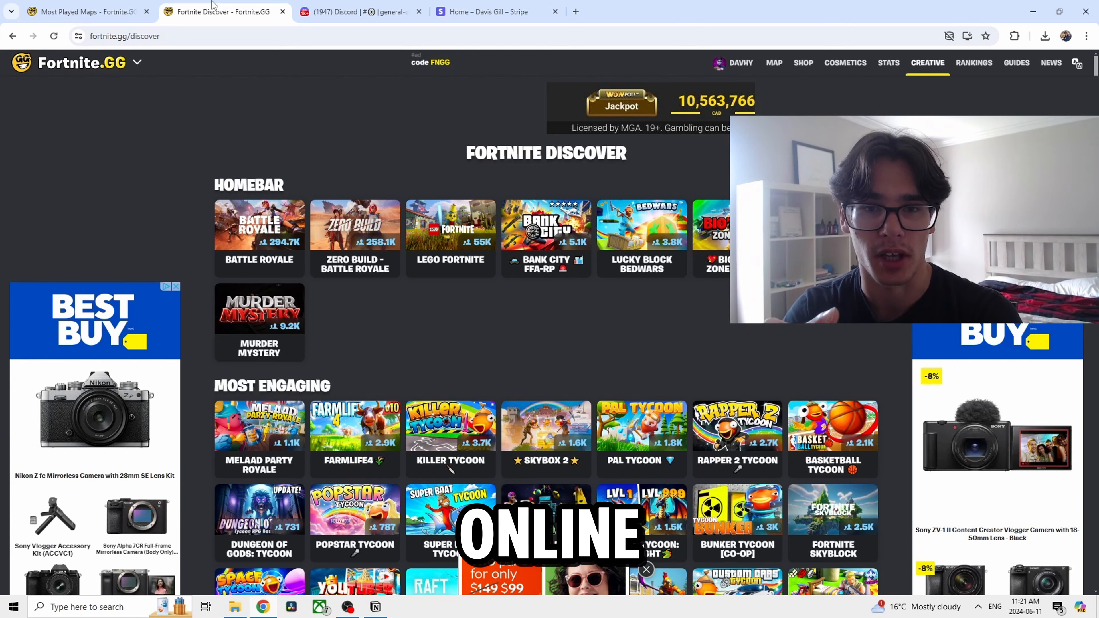
left_click(361, 11)
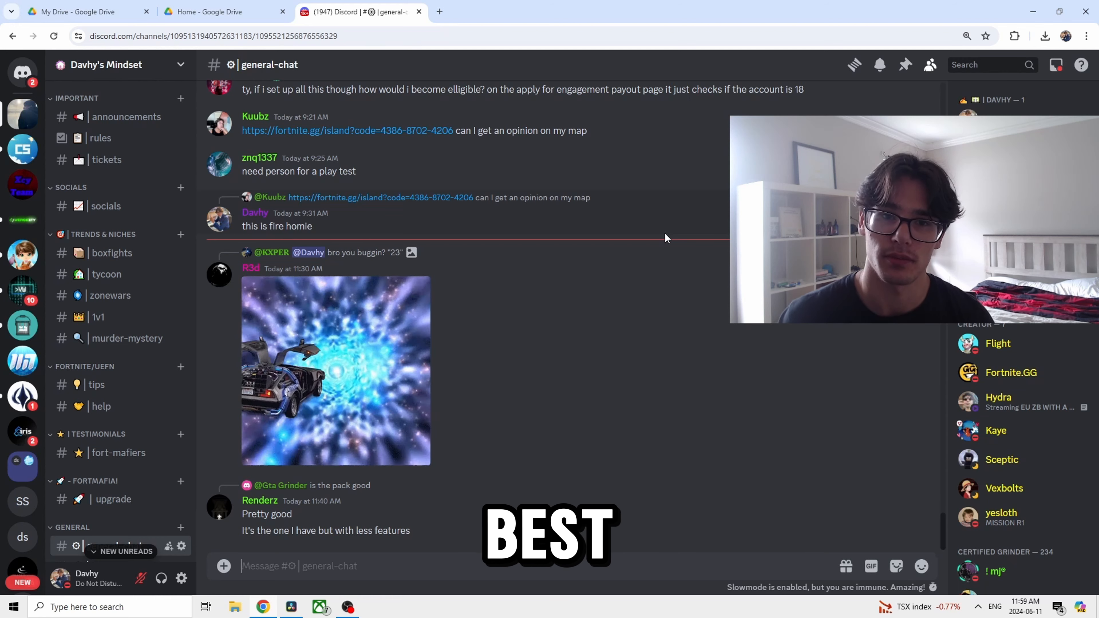
left_click(224, 12)
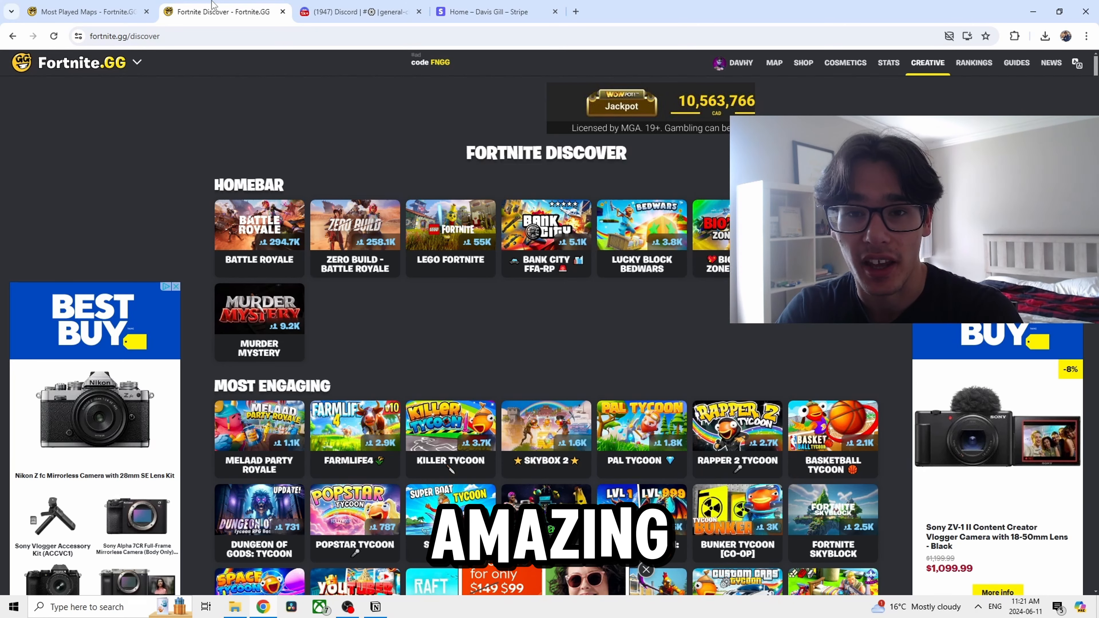